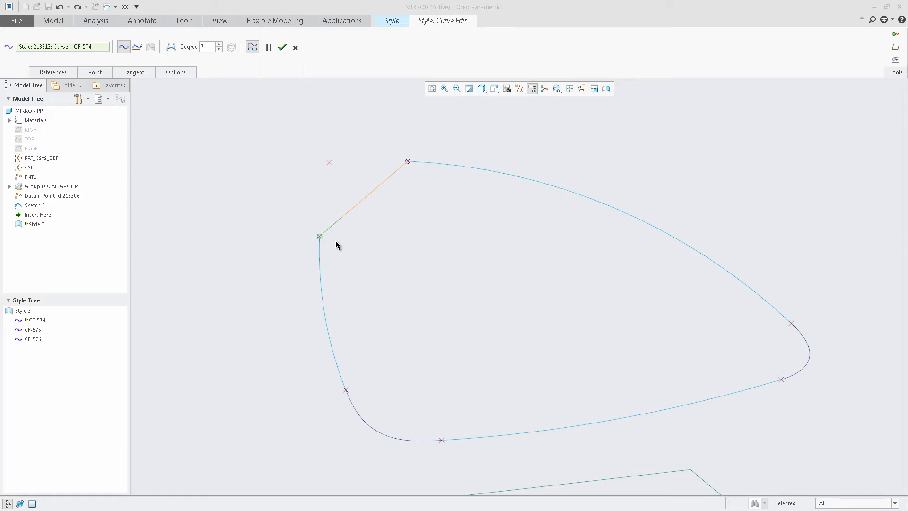
Set both end connections of curve CF-574 to G3 - Acceleration continuity.
{"action": "right_click", "coordinate": [319, 237]}
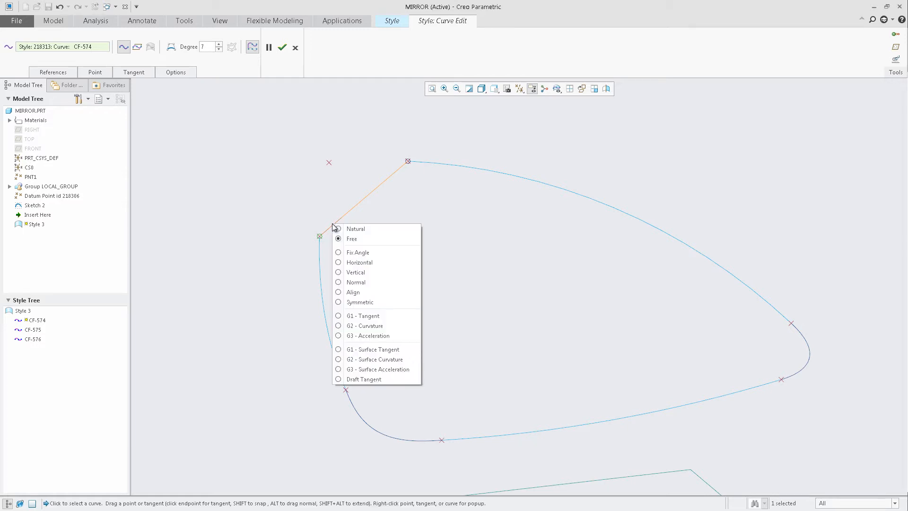
{"action": "mouse_move", "coordinate": [376, 336]}
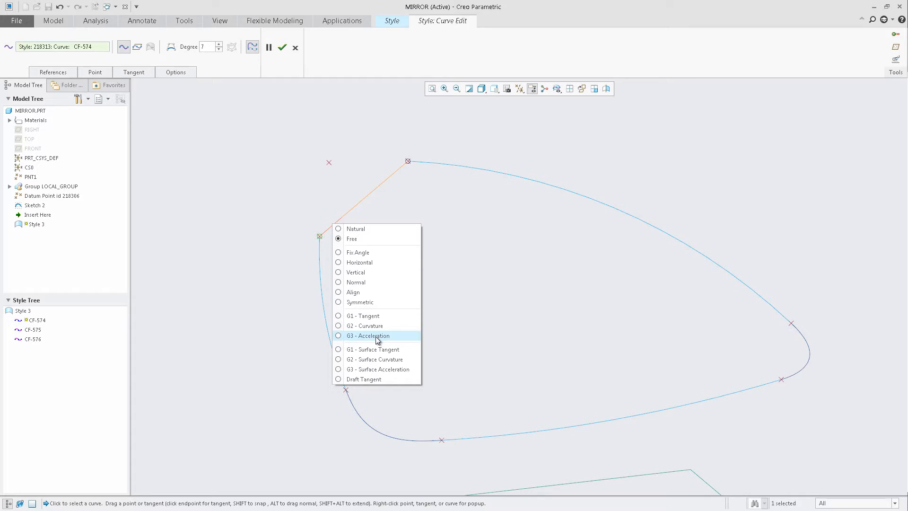
{"action": "left_click", "coordinate": [368, 335]}
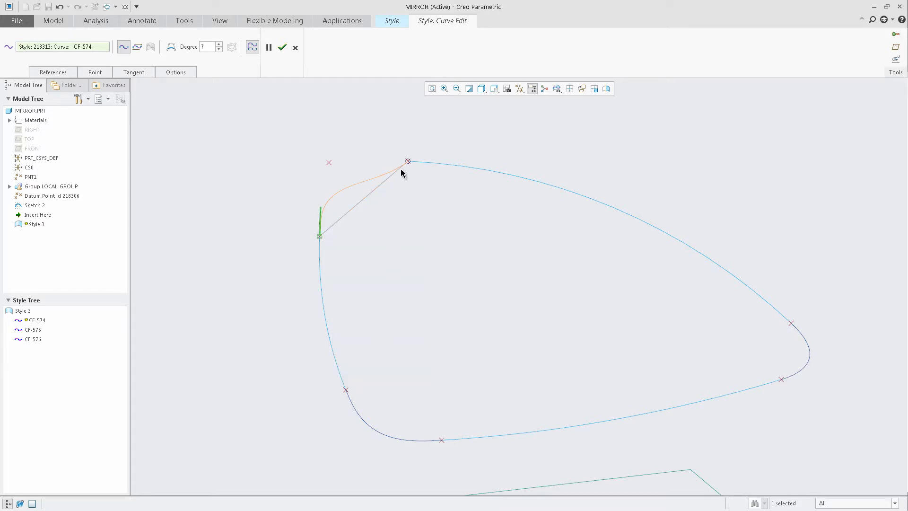
{"action": "right_click", "coordinate": [406, 162]}
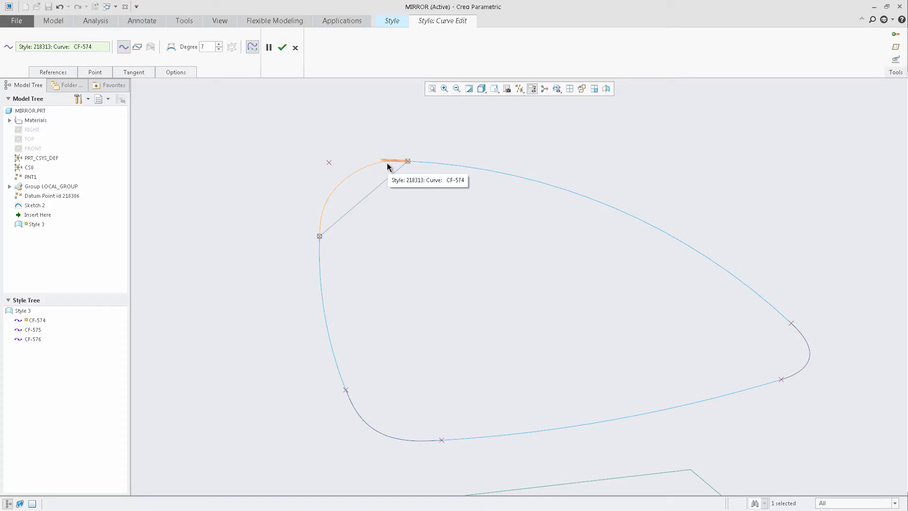
{"action": "left_click", "coordinate": [283, 47]}
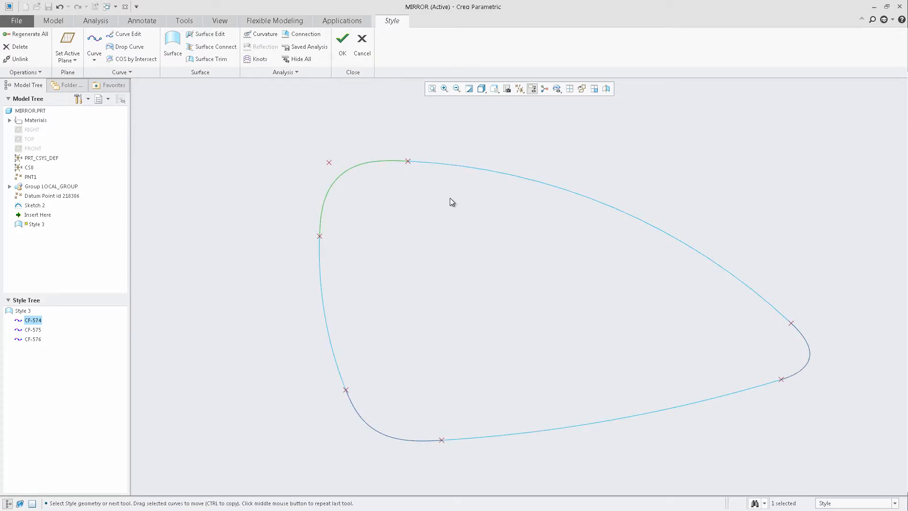
{"action": "mouse_move", "coordinate": [816, 392]}
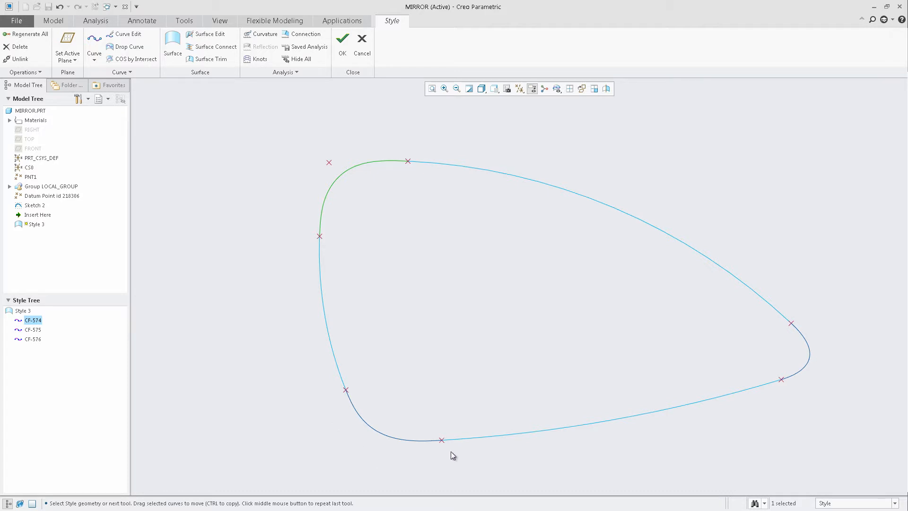
{"action": "mouse_move", "coordinate": [371, 254]}
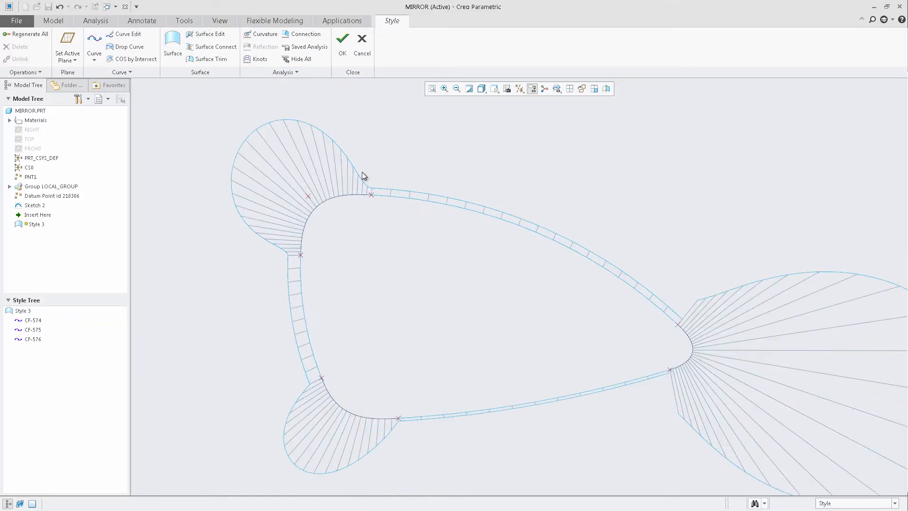
Zoom in on the corner comb, then switch to the NEW_MIRROR part.
{"action": "scroll", "scroll_direction": "up", "scroll_amount": 3}
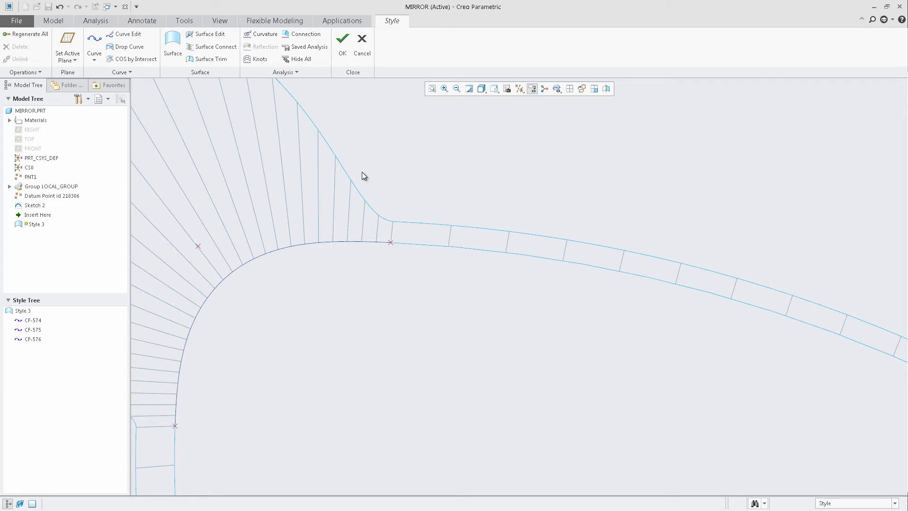
{"action": "mouse_move", "coordinate": [445, 258]}
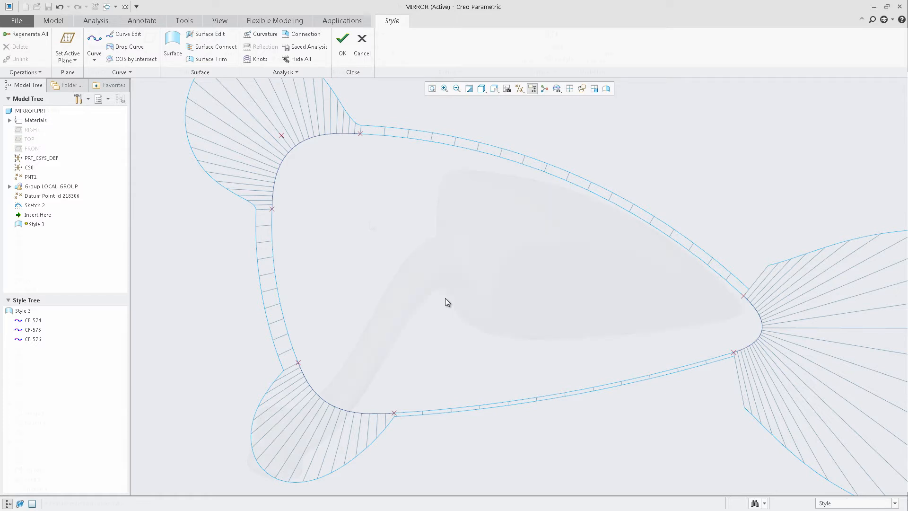
{"action": "left_click", "coordinate": [341, 44]}
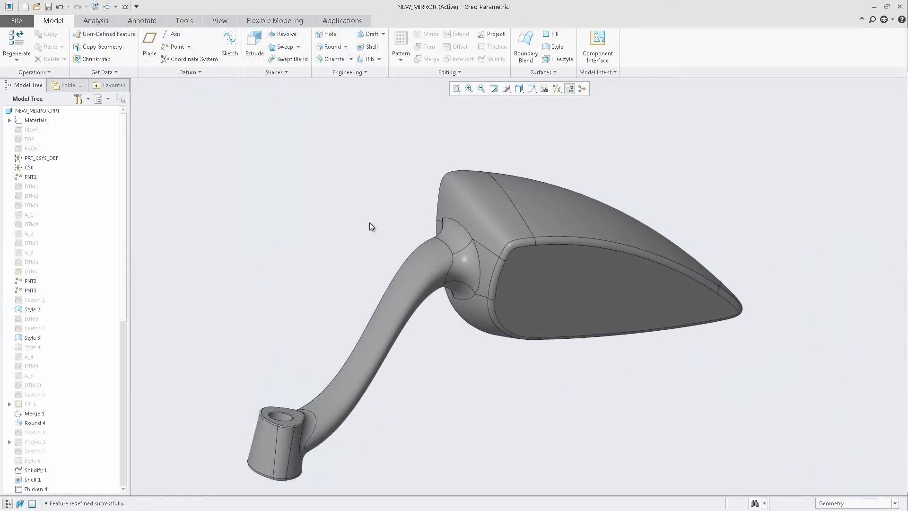
Pick the upper housing surface patch to edit its Style definition.
{"action": "left_click", "coordinate": [492, 214]}
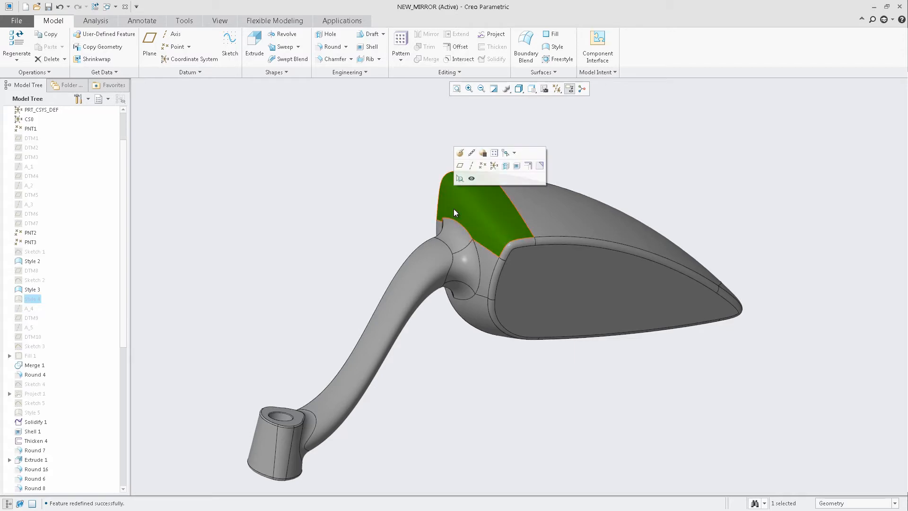
{"action": "mouse_move", "coordinate": [461, 153]}
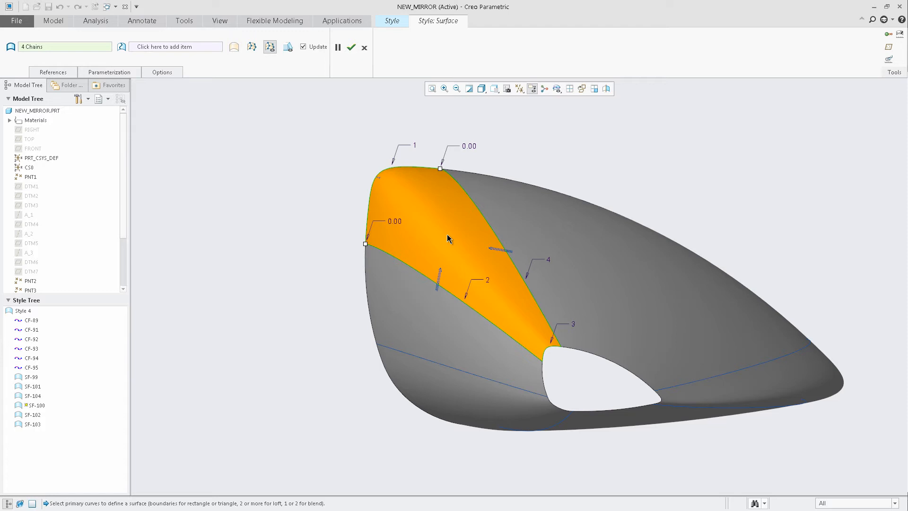
{"action": "mouse_move", "coordinate": [491, 253]}
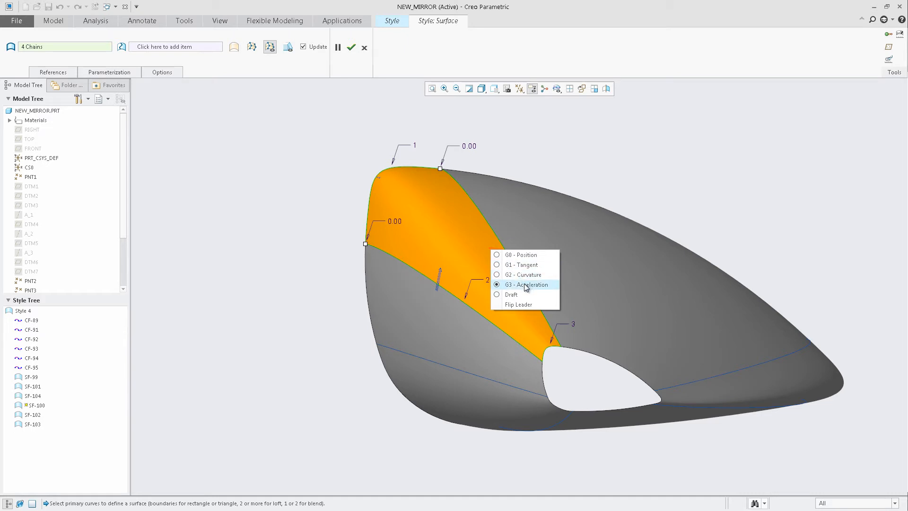
Set boundary 4 of the upper patch to G3 - Acceleration and apply the surface edit.
{"action": "left_click", "coordinate": [522, 285]}
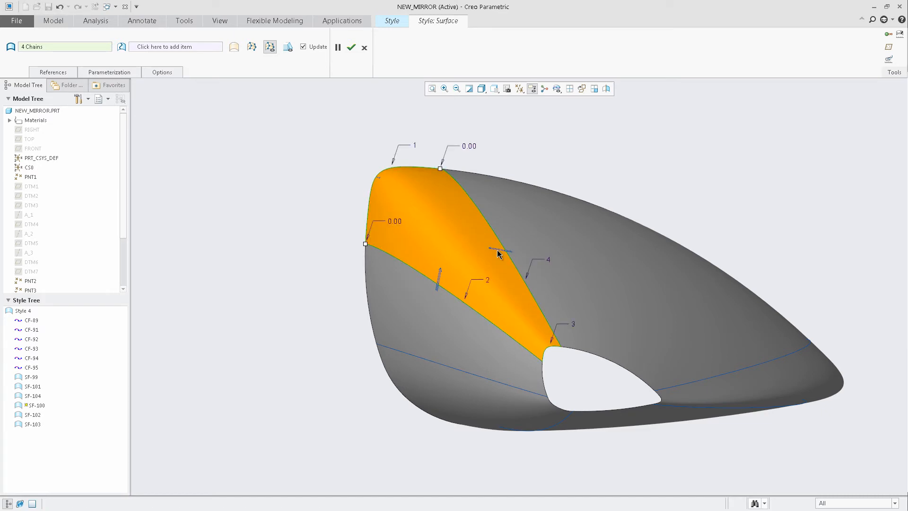
{"action": "mouse_move", "coordinate": [499, 253]}
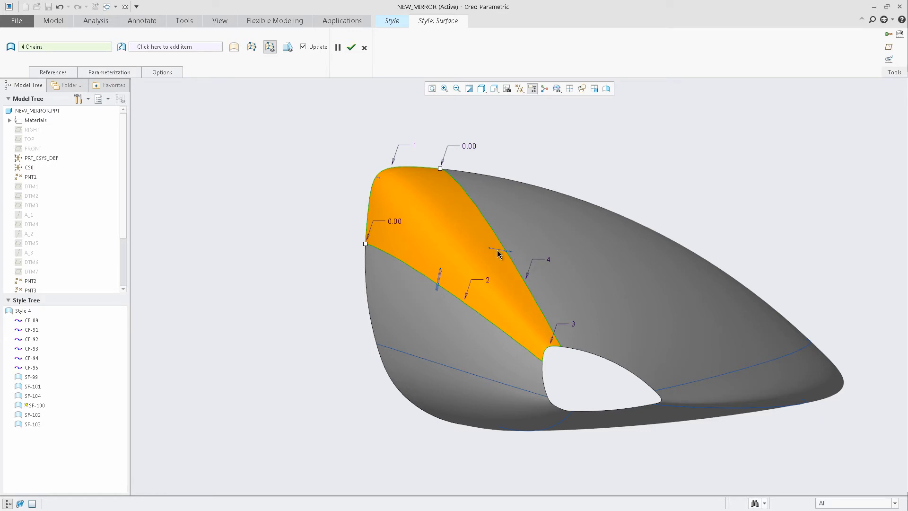
{"action": "mouse_move", "coordinate": [499, 254]}
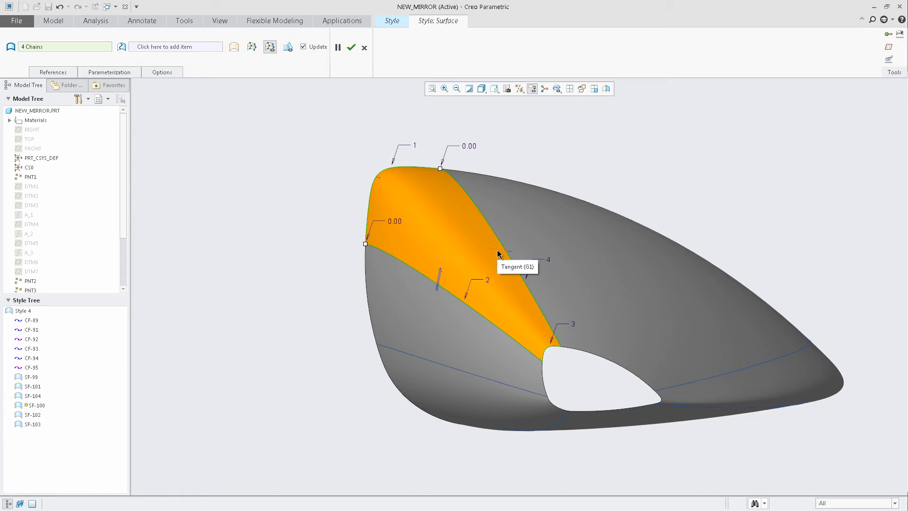
{"action": "mouse_move", "coordinate": [440, 281]}
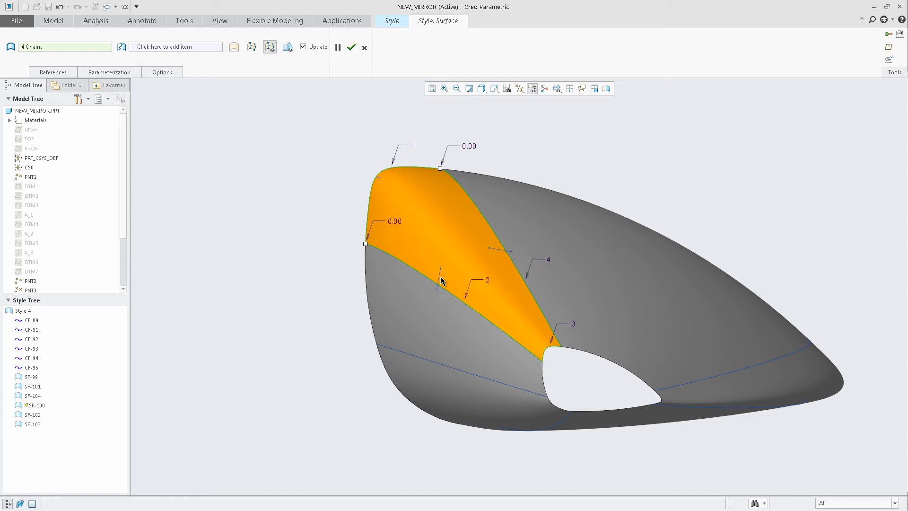
{"action": "mouse_move", "coordinate": [351, 47]}
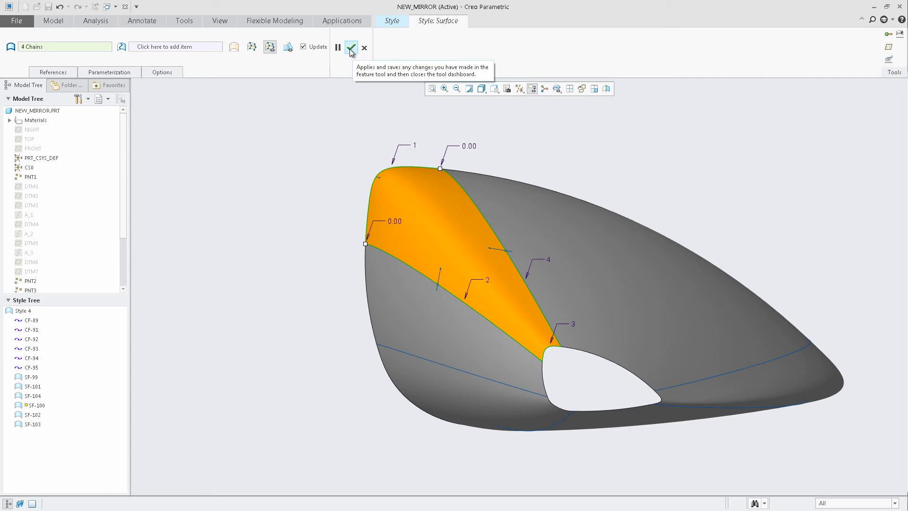
{"action": "left_click", "coordinate": [351, 48]}
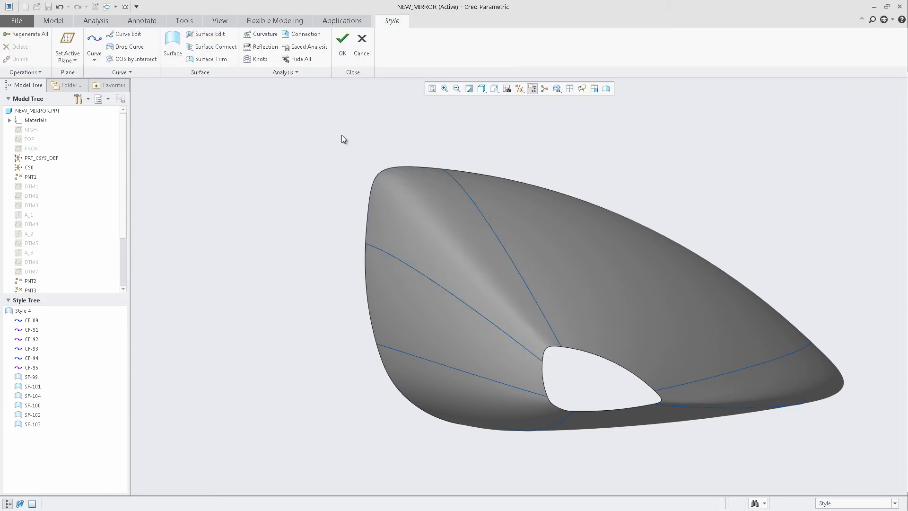
Create and save a zebra-stripe reflection analysis over the housing surfaces.
{"action": "left_click", "coordinate": [246, 46]}
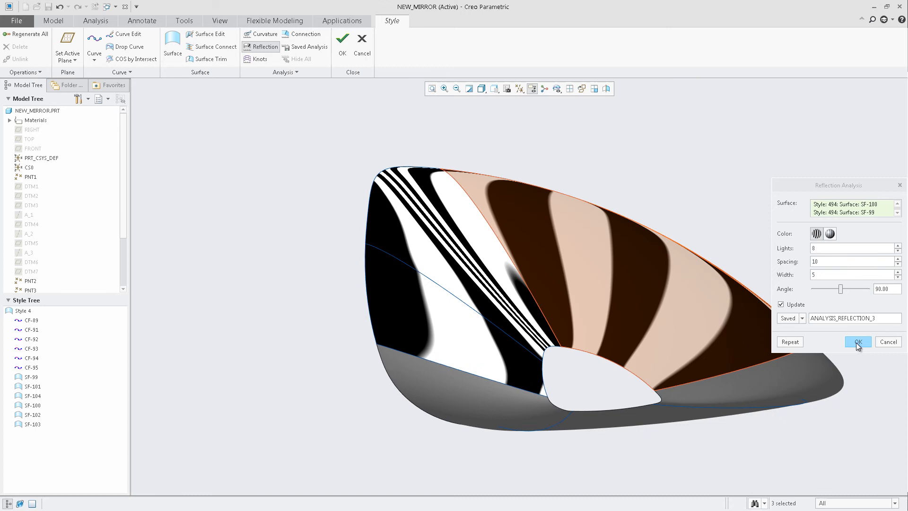
{"action": "left_click", "coordinate": [858, 341]}
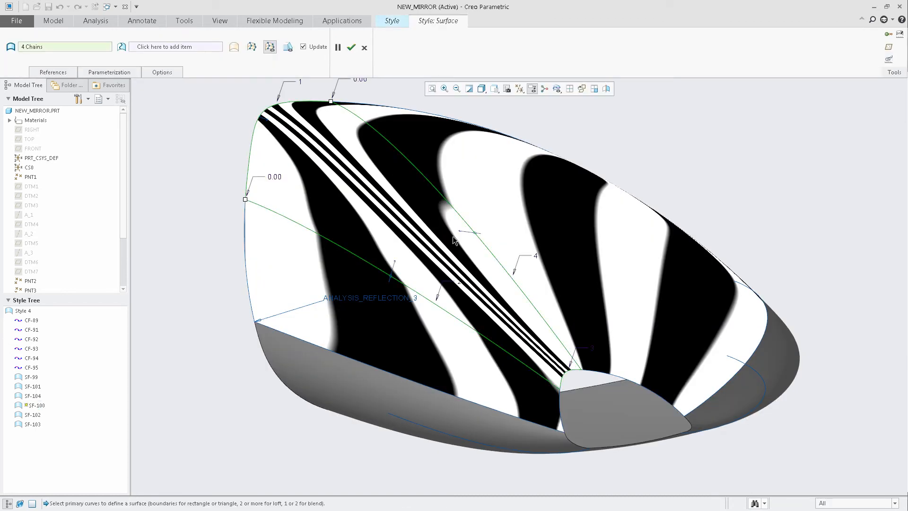
{"action": "mouse_move", "coordinate": [460, 238]}
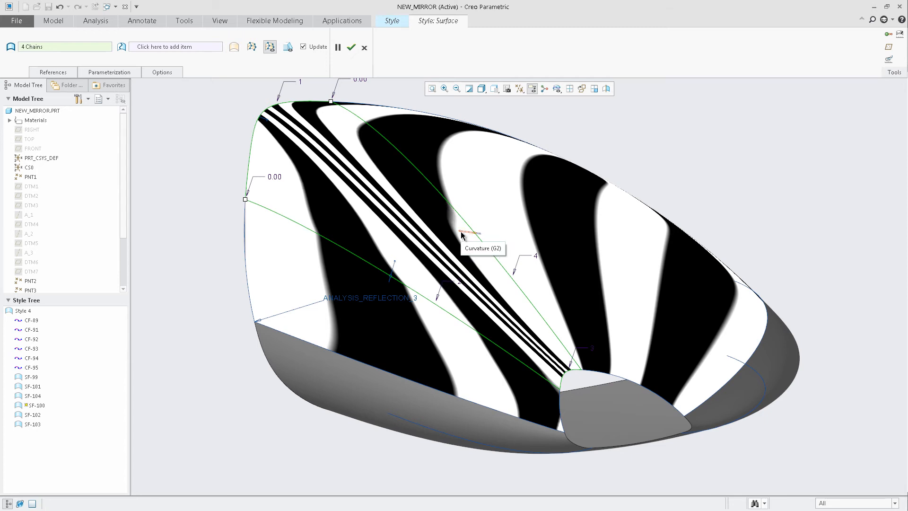
{"action": "mouse_move", "coordinate": [404, 266]}
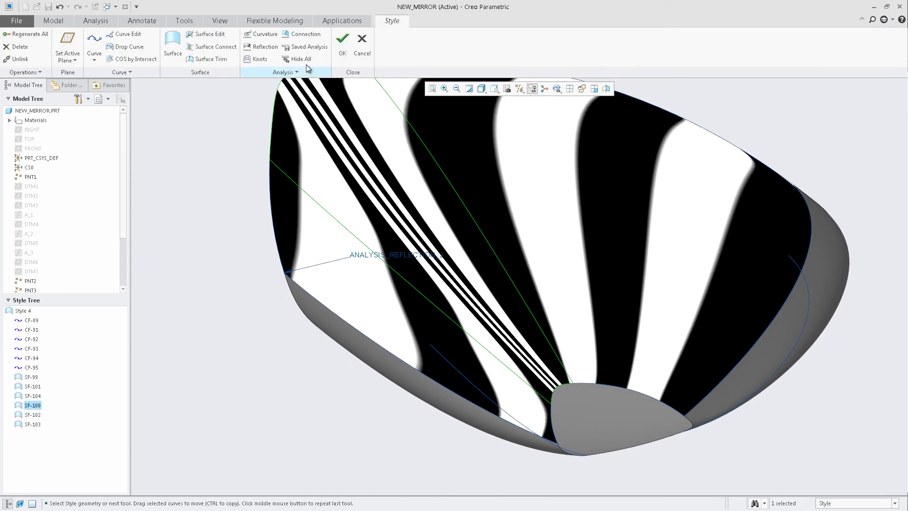
Hide all analyses and start a G3 connection analysis on surface SF-99.
{"action": "left_click", "coordinate": [299, 58]}
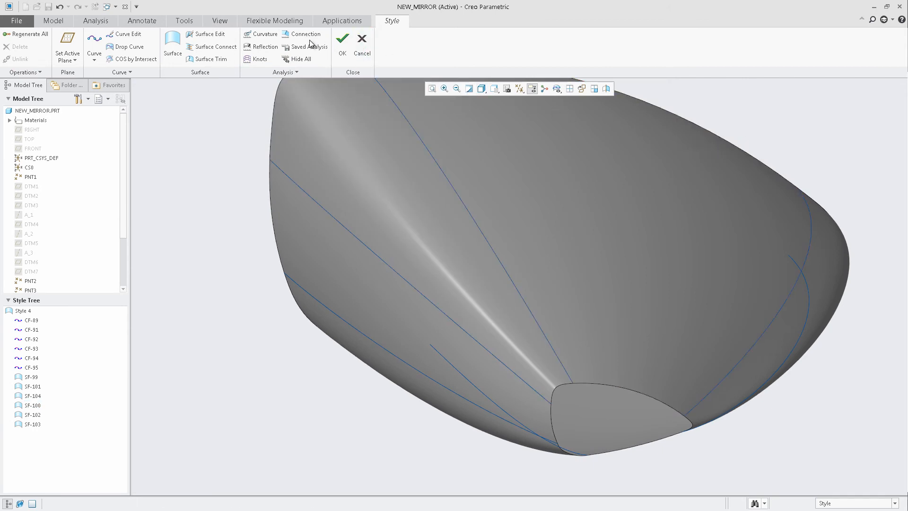
{"action": "left_click", "coordinate": [303, 34]}
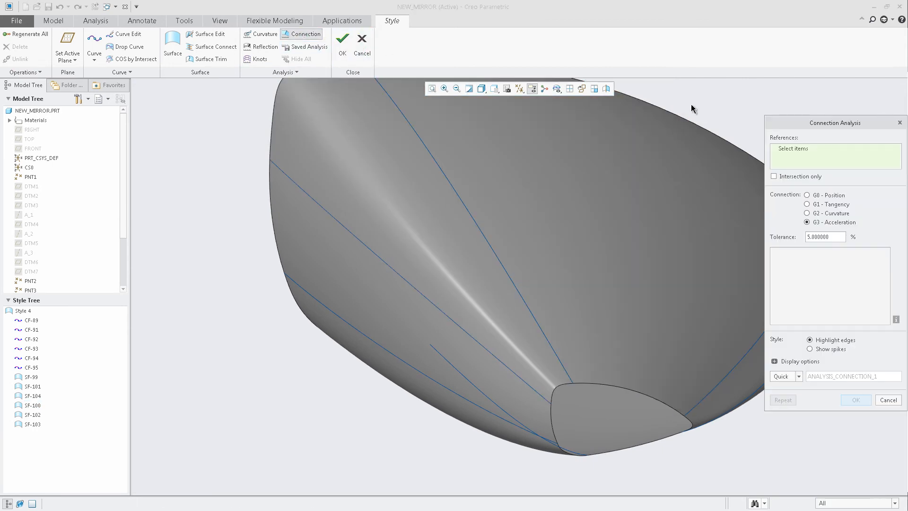
{"action": "left_click", "coordinate": [501, 249]}
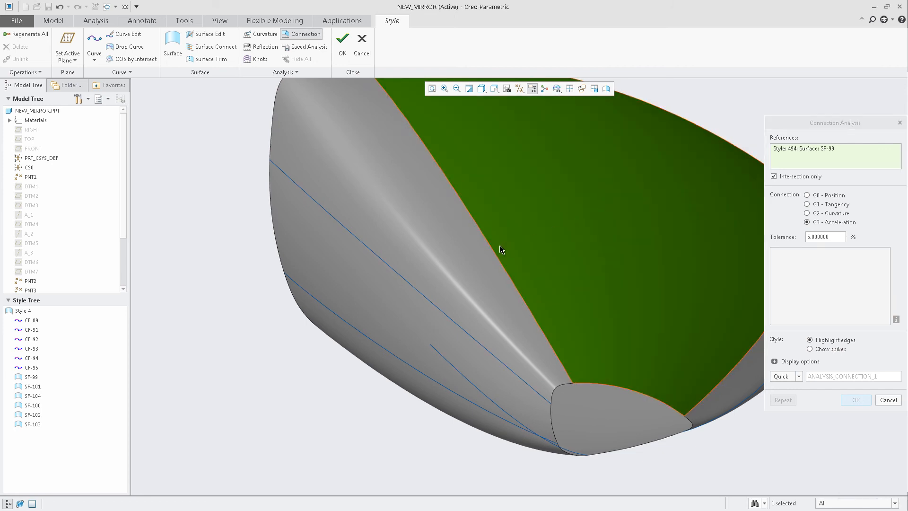